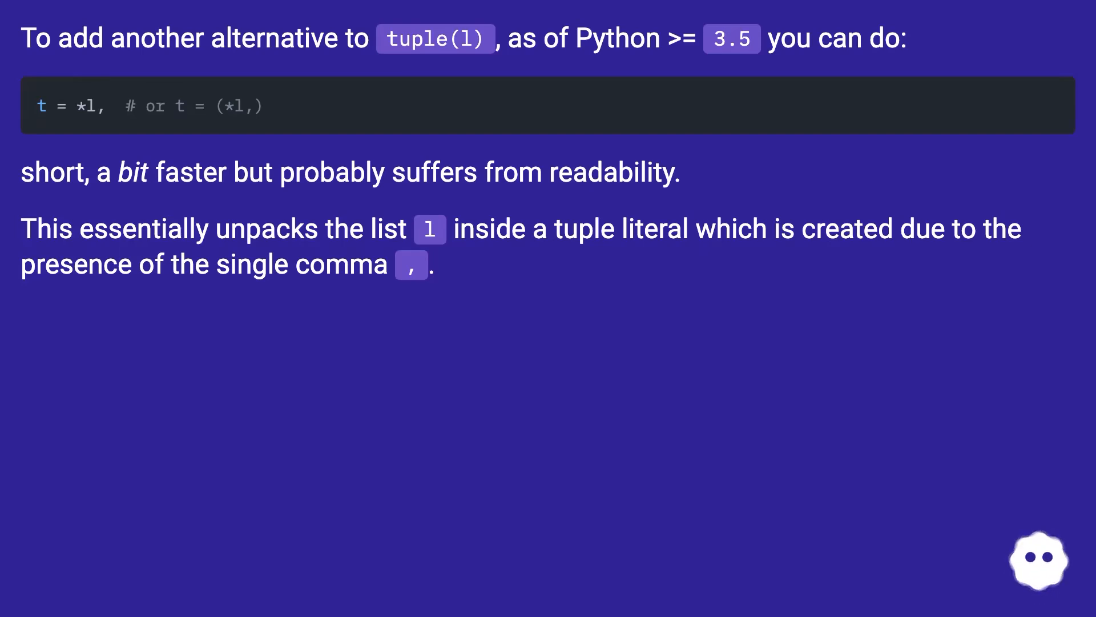
pyautogui.scroll(-3)
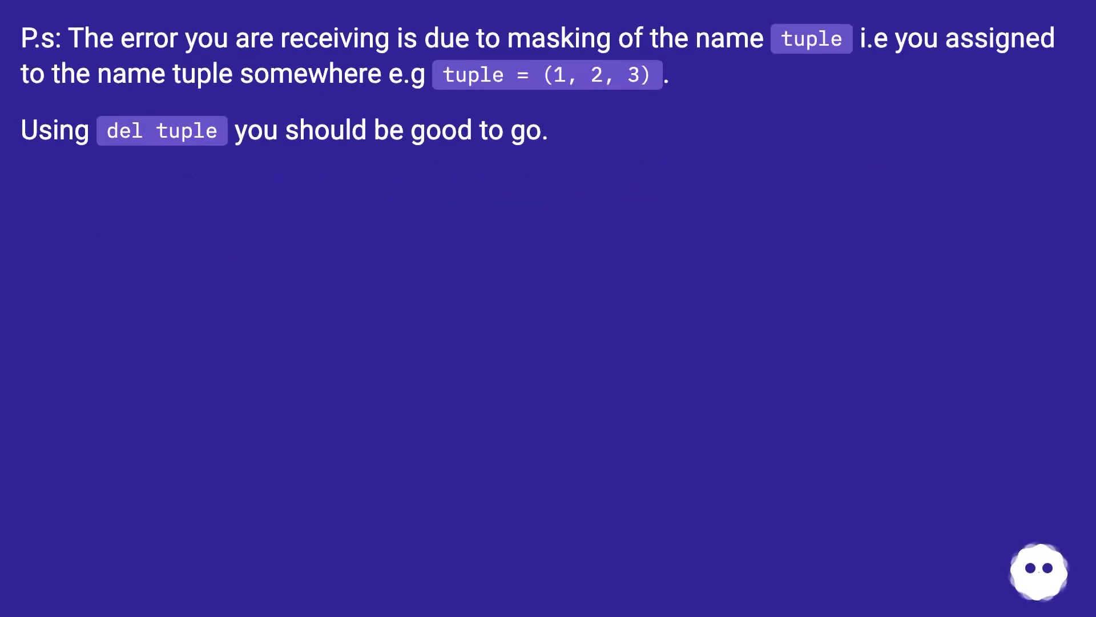